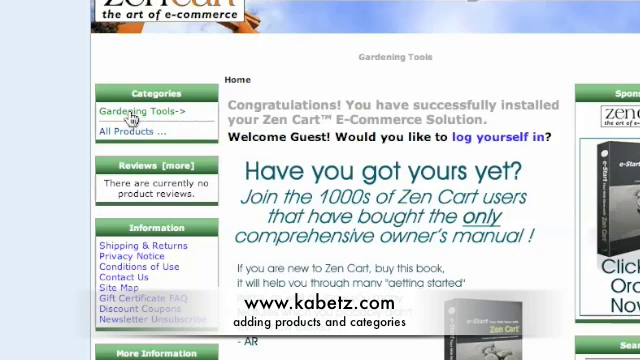
Step: Open Gardening Tools in the storefront to view the empty Spades subcategory
click(146, 112)
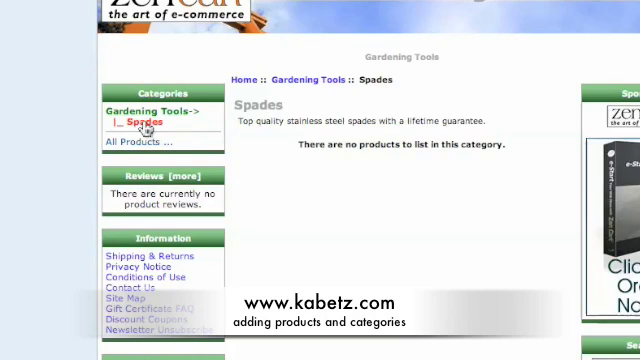
mouse_move(375, 135)
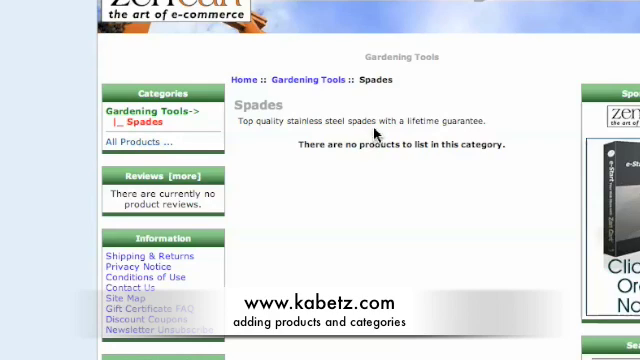
mouse_move(428, 133)
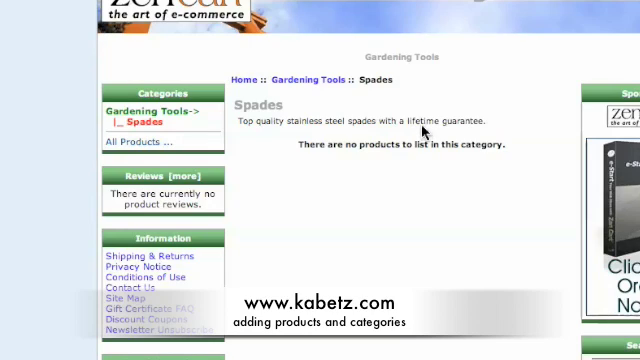
mouse_move(420, 130)
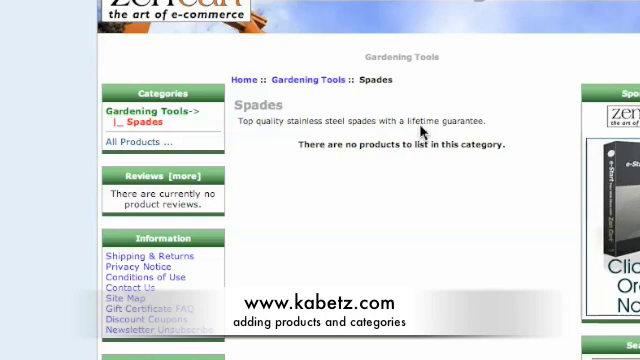
mouse_move(420, 130)
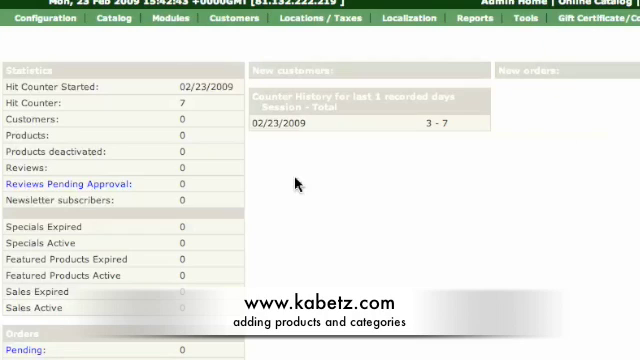
Step: From the catalog admin menu, begin a new top-level category
click(48, 18)
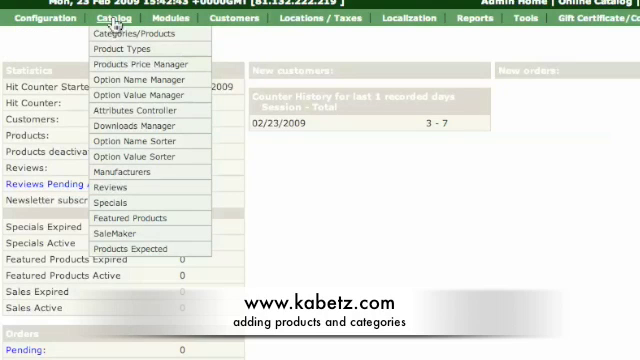
mouse_move(135, 33)
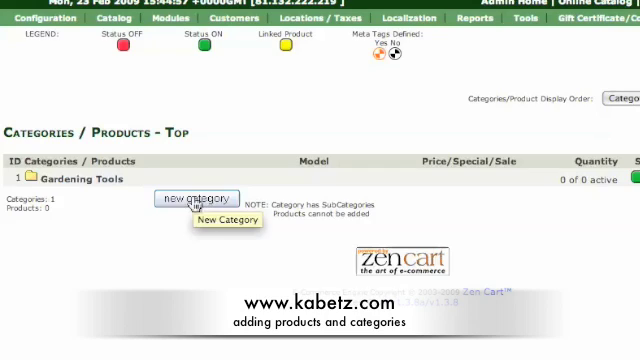
click(198, 198)
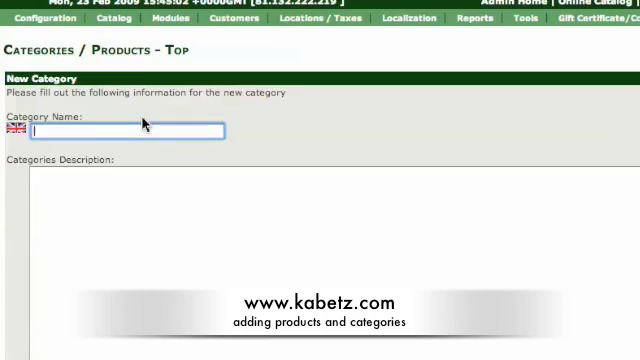
Step: Name the category 'Chrome Wheels' and describe 14" to 22" chrome car wheels, some with spinners
text(Chrome Wh)
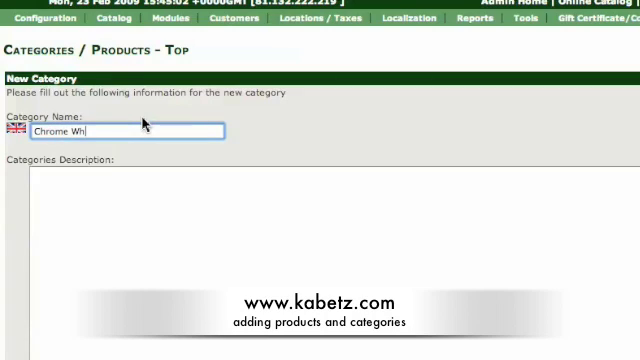
text(eels)
click(334, 263)
text(C)
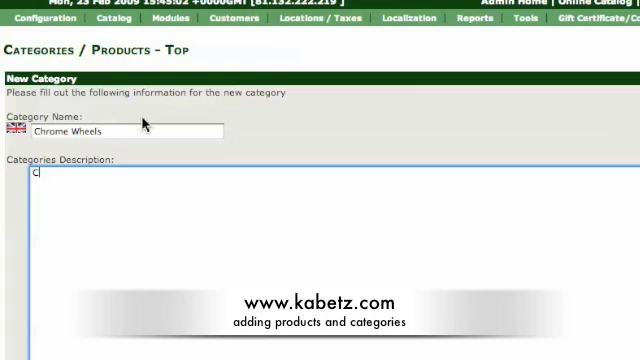
text(hrome car)
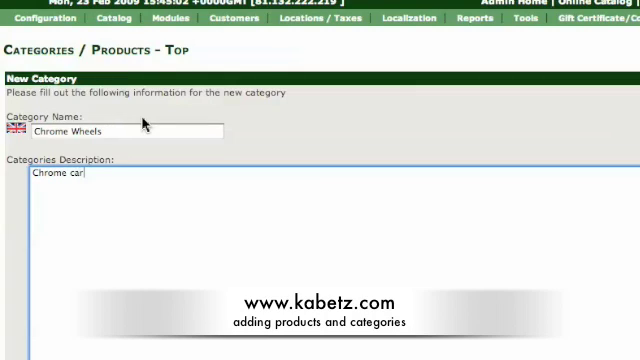
text(whe)
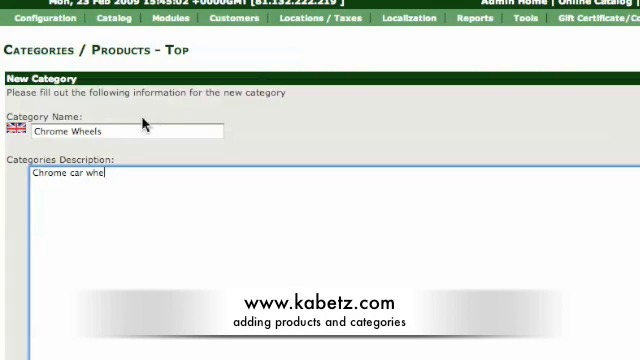
text(els from 14)
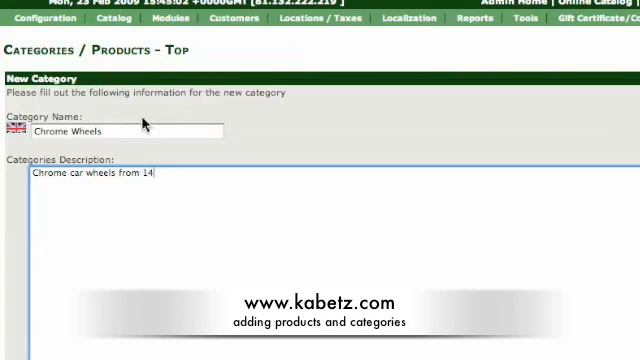
text(4")
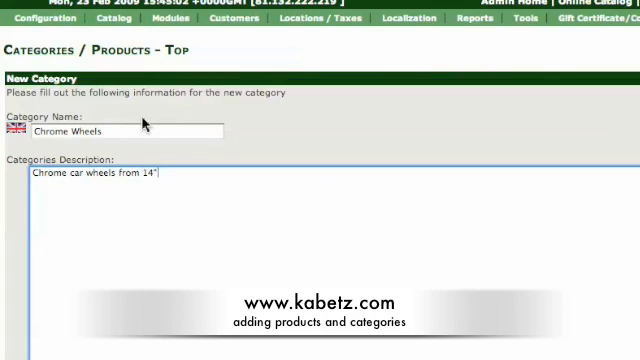
text(to 22)
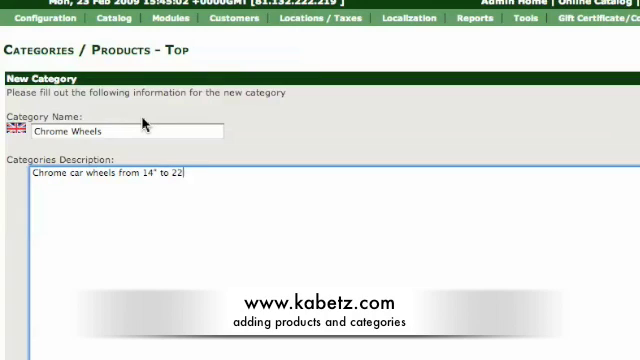
text(s)
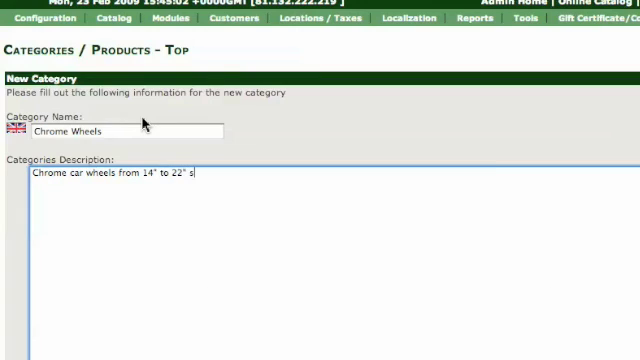
text(ome with spinners,)
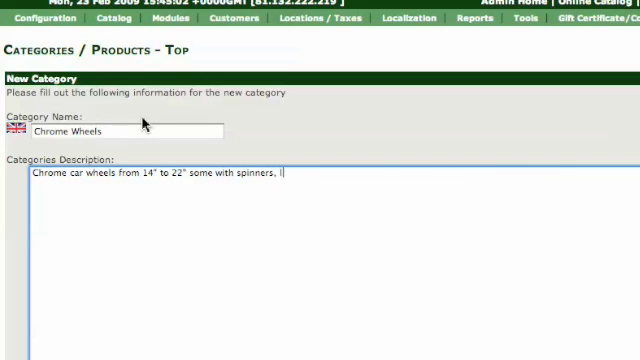
text(ook like 50 cent.)
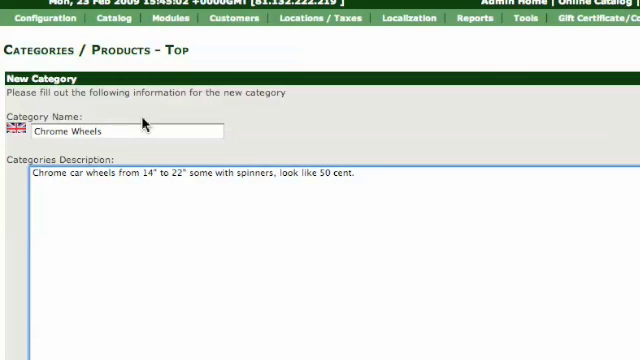
mouse_move(198, 338)
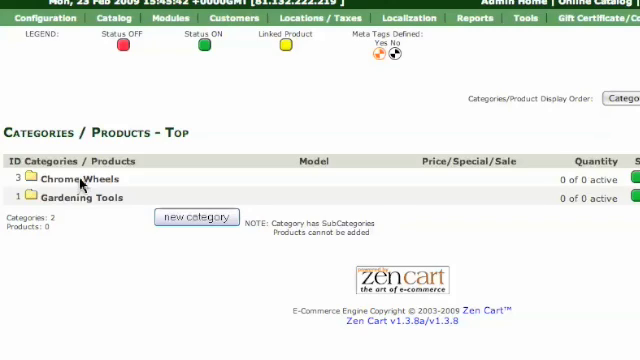
Step: Enter the Chrome Wheels category and begin a new product in it
click(67, 180)
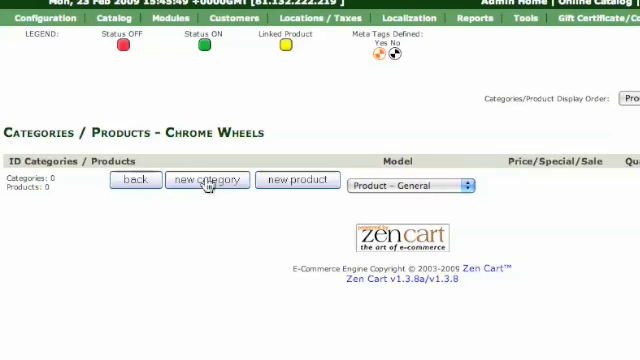
mouse_move(262, 230)
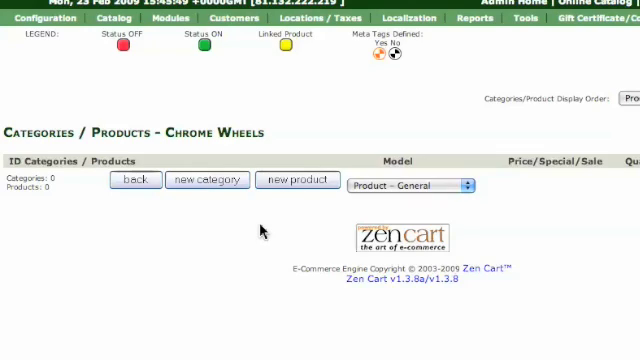
mouse_move(296, 180)
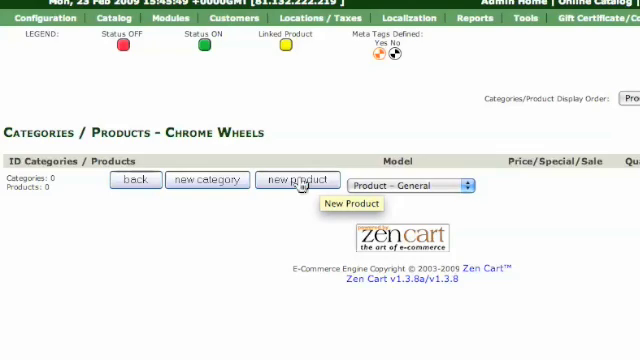
mouse_move(300, 188)
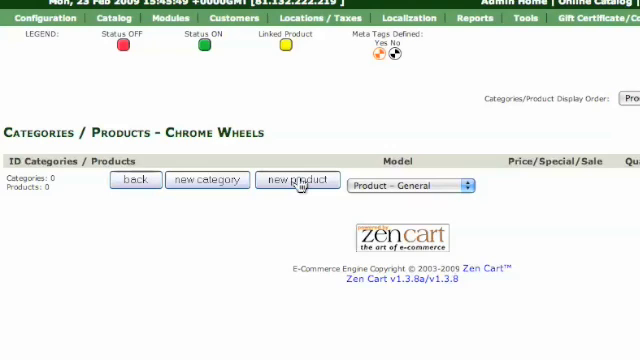
click(297, 181)
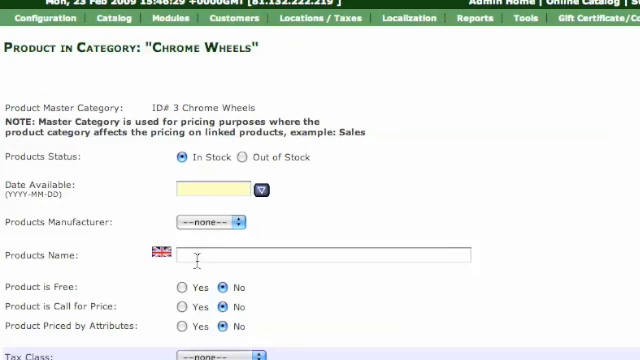
Step: Name the product 'Wolfrace Slot mags' with a net price of 17.99
text(W)
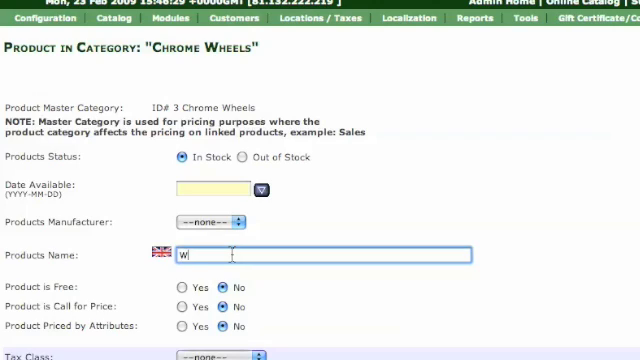
text(olfr)
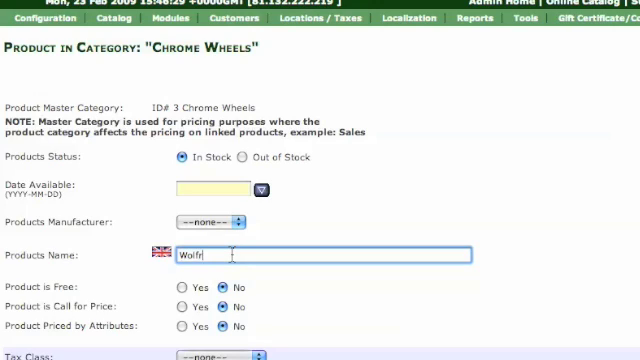
text(ace)
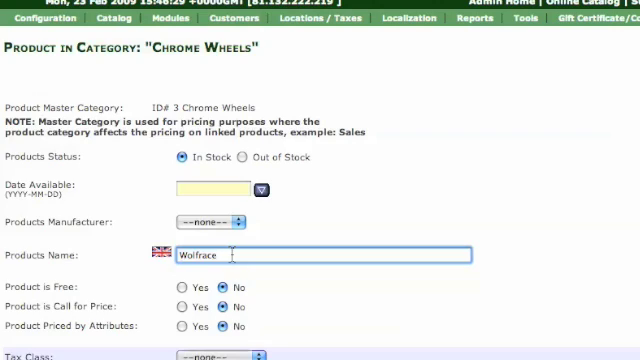
text(Slot mags)
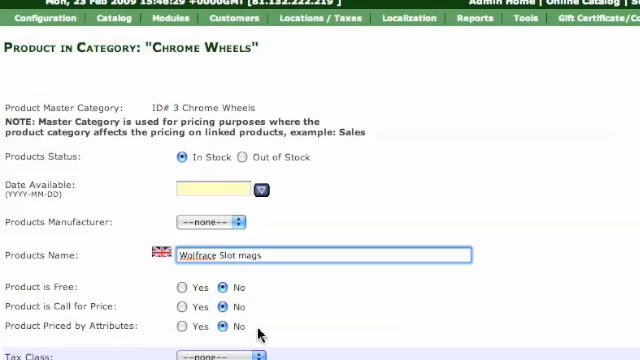
scroll(down, 3)
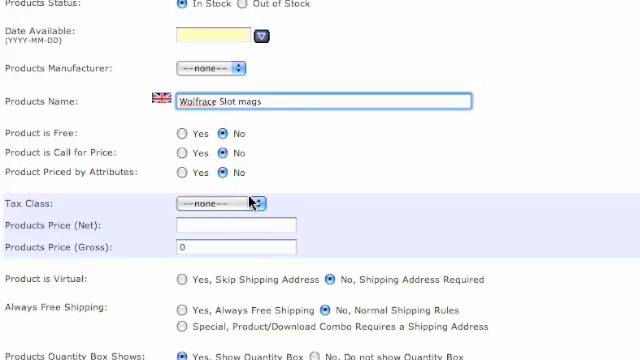
click(235, 224)
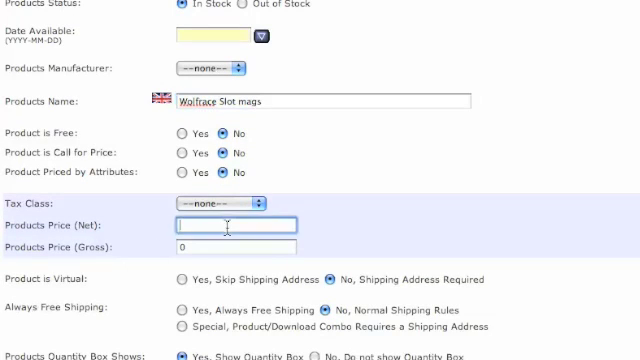
text(17.99)
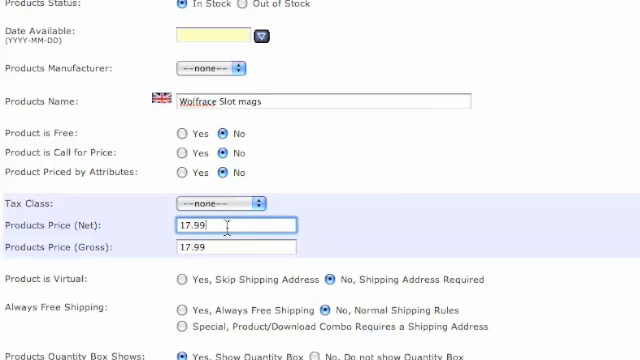
mouse_move(323, 251)
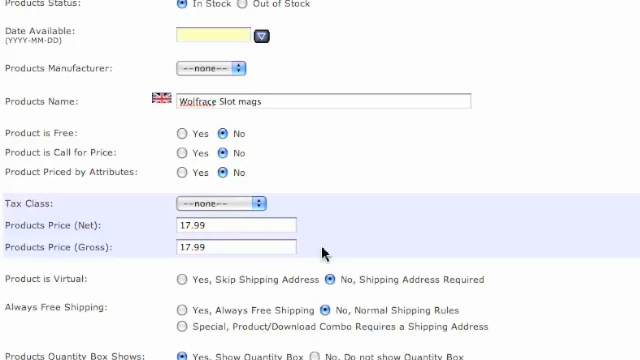
mouse_move(150, 300)
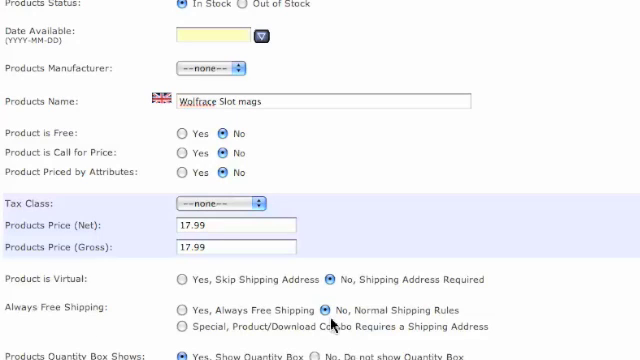
scroll(down, 3)
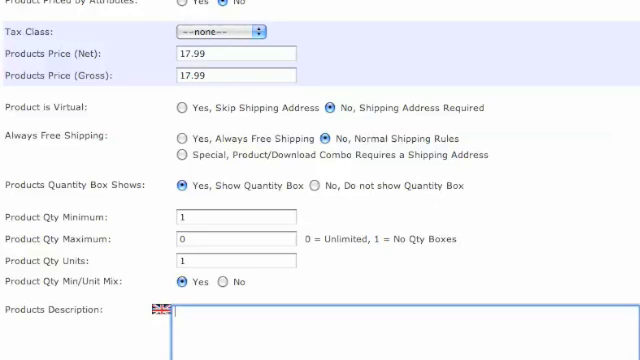
Step: Enter 'Chrome base.' as the product description and scroll through the form
text(Chrome)
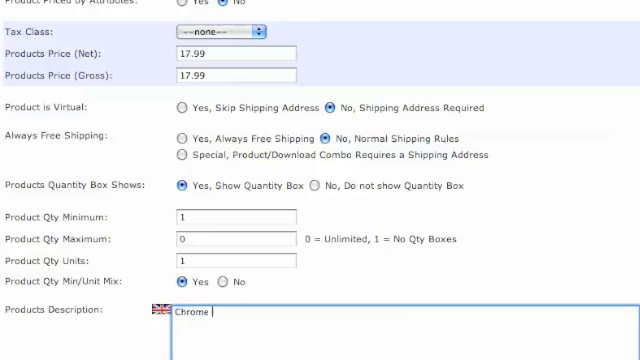
text(base.)
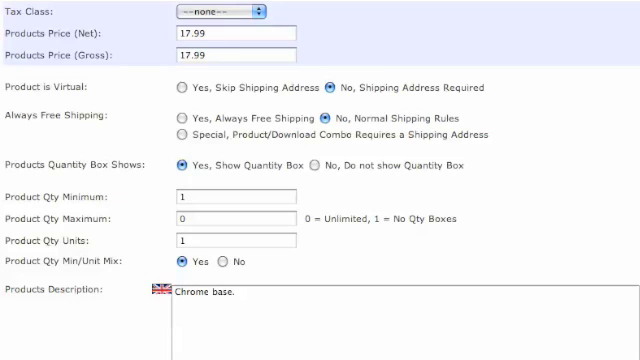
scroll(down, 3)
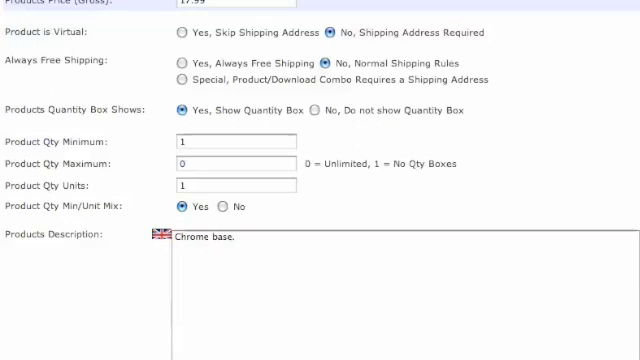
scroll(down, 3)
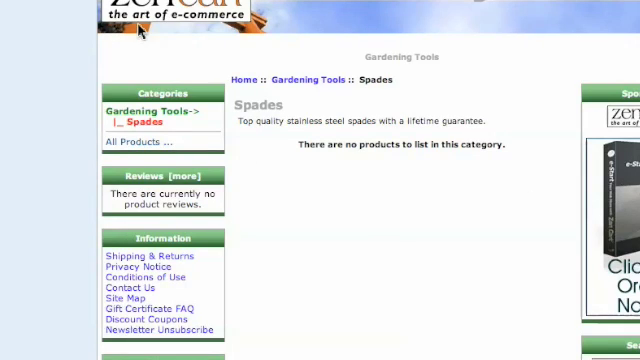
mouse_move(206, 92)
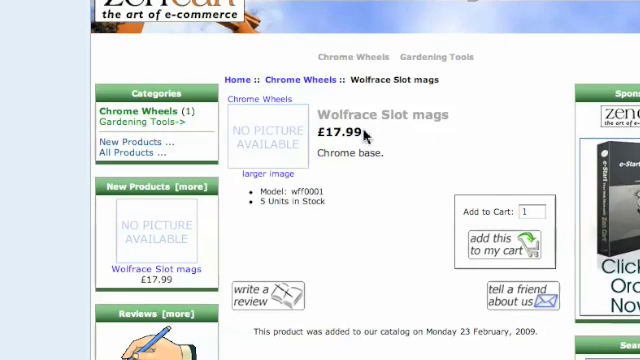
mouse_move(380, 267)
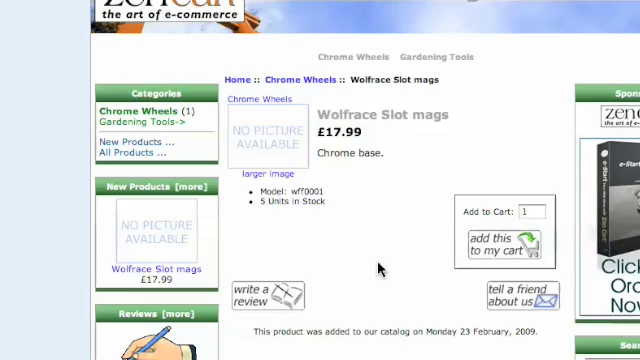